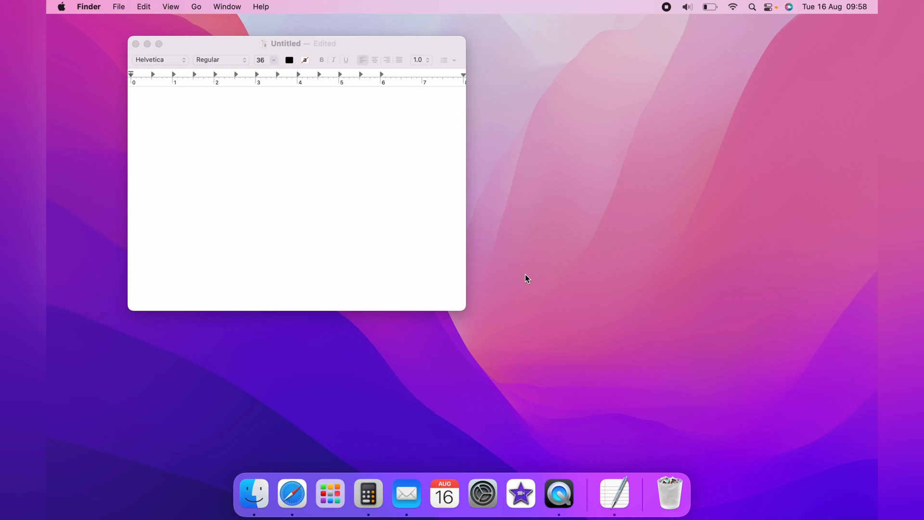
mouse_move(366, 172)
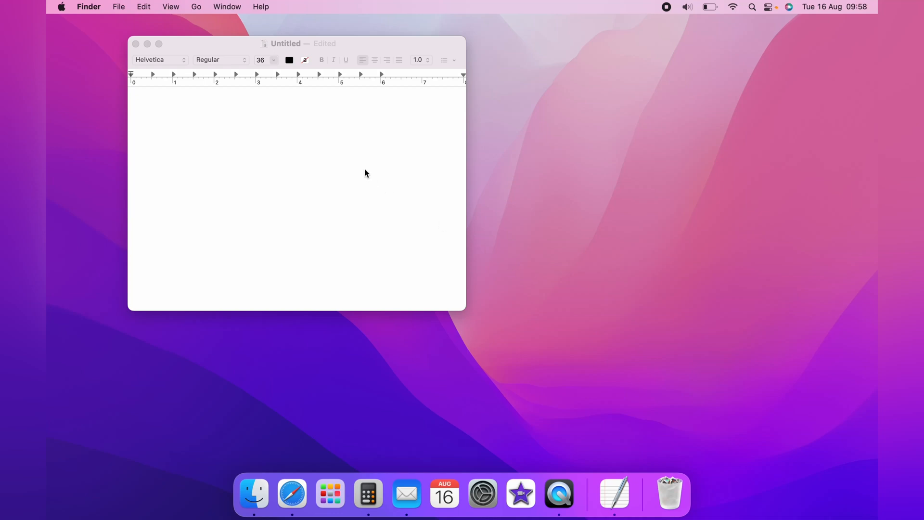
Focus the empty TextEdit document and bring up the emoji & symbols popover
left_click(347, 151)
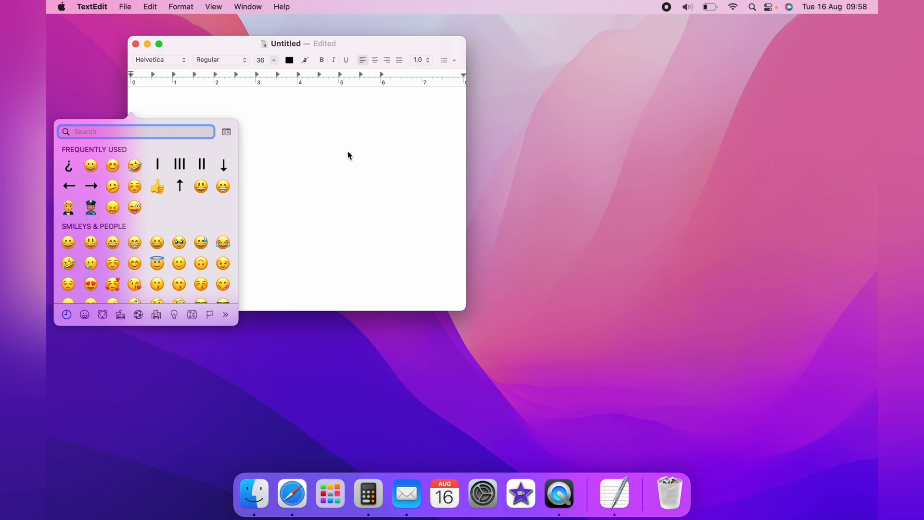
Expand the compact emoji popover into the full Character Viewer window
left_click(348, 151)
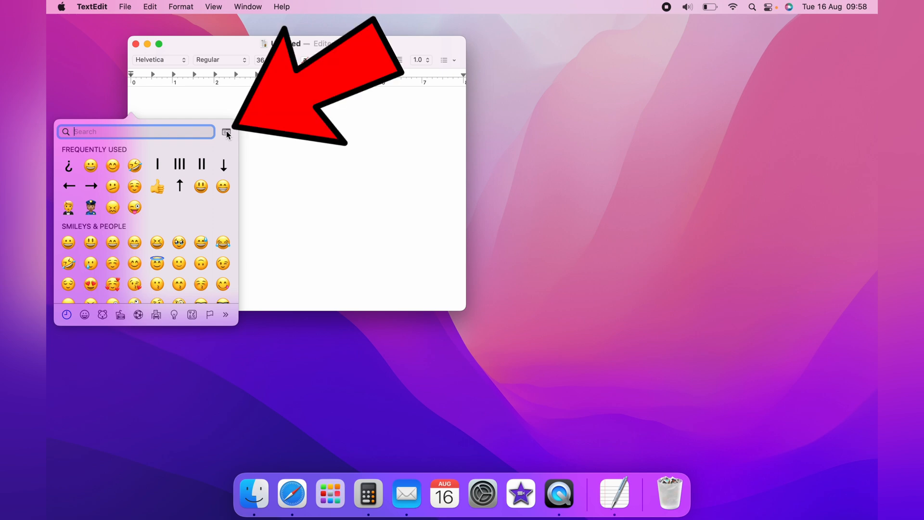
left_click(227, 132)
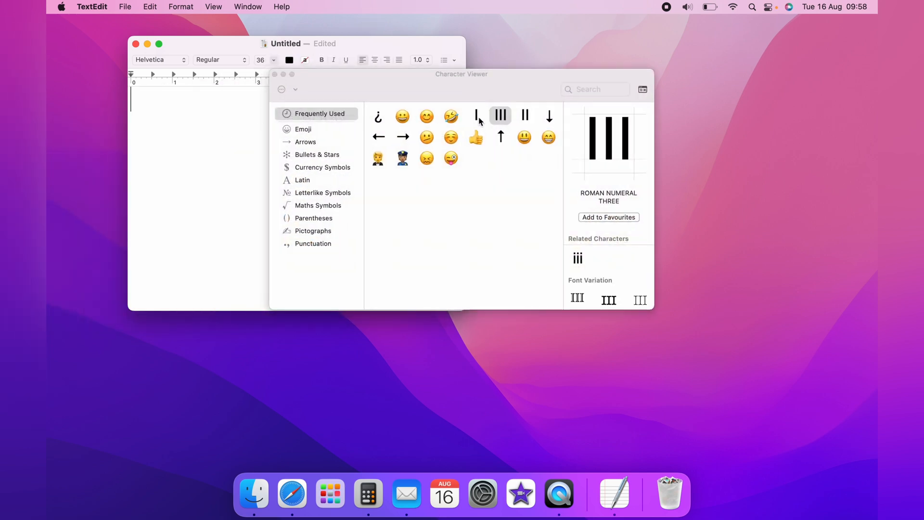
Search the Character Viewer for 'roman' to list Roman numeral characters
left_click(594, 89)
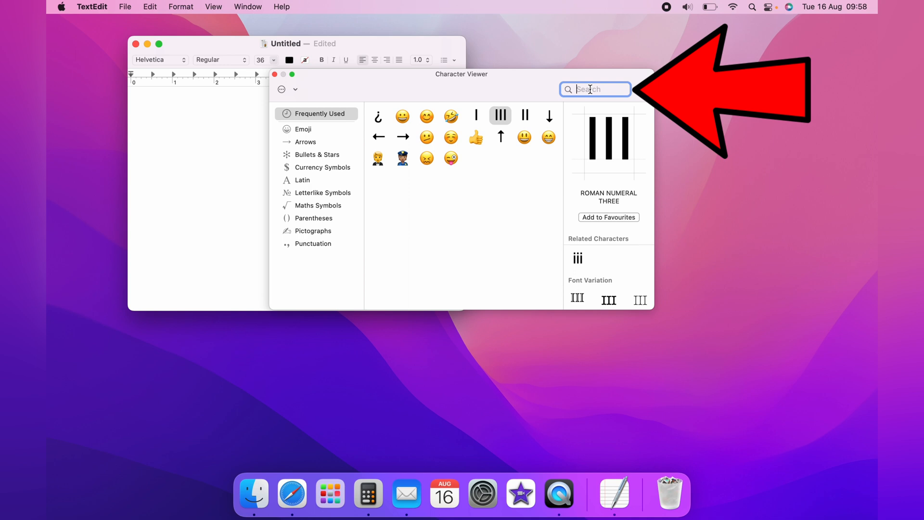
type("roma")
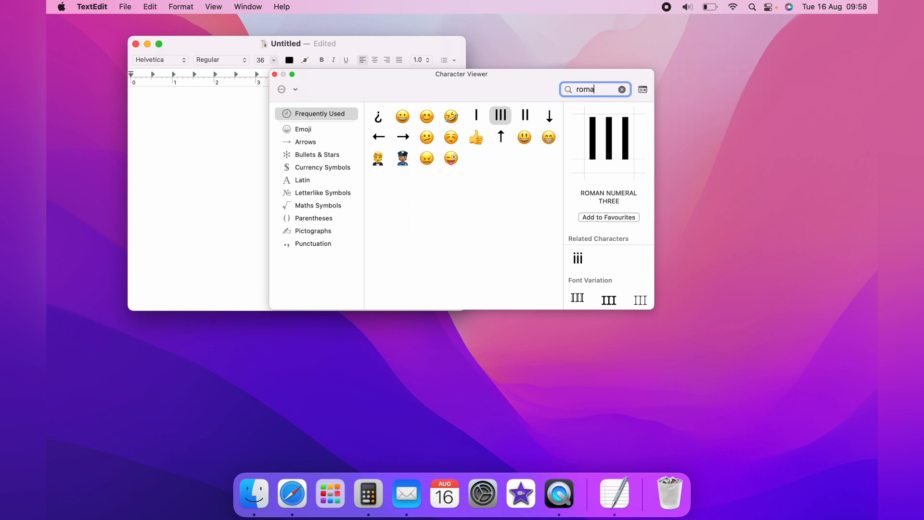
type("n")
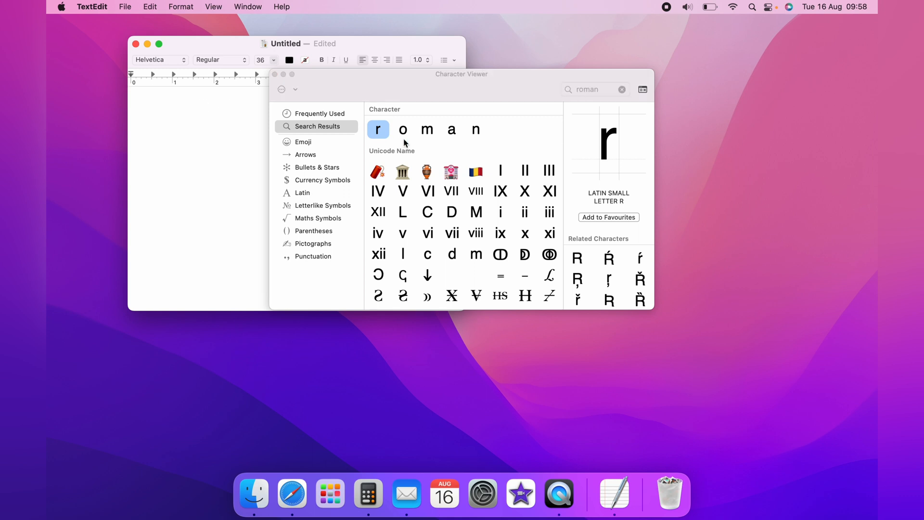
Insert uppercase Roman numerals I through XII into the document, one per line
left_click(501, 170)
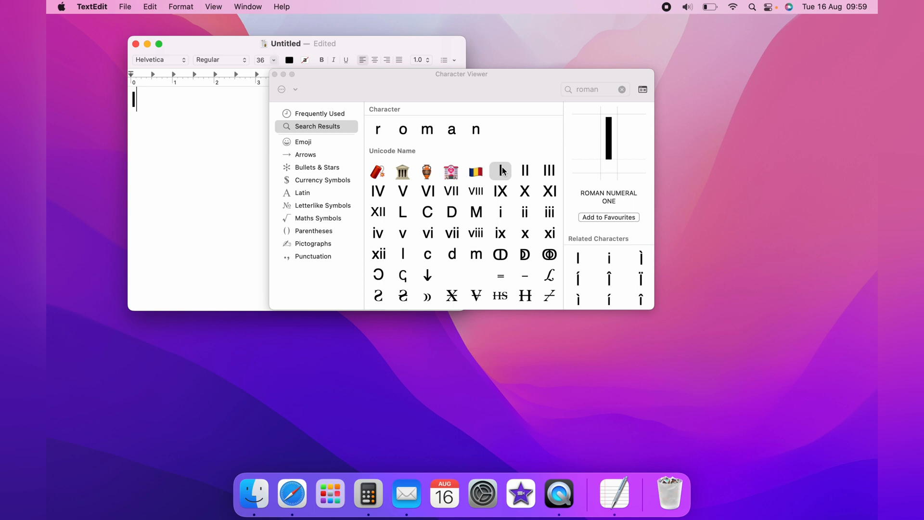
mouse_move(530, 171)
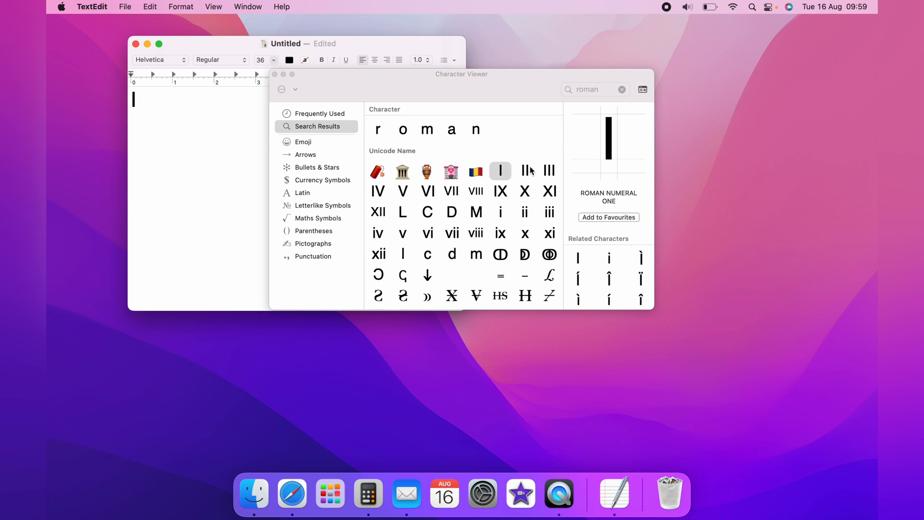
double_click(377, 190)
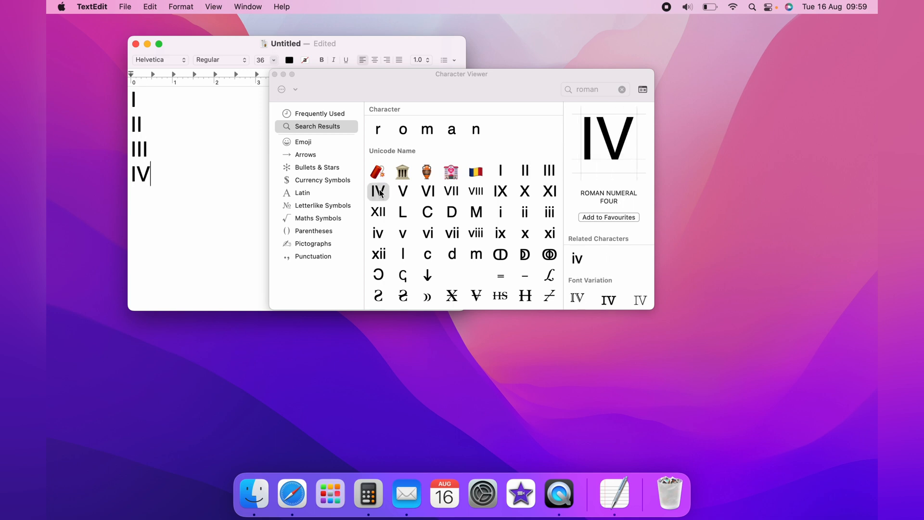
double_click(427, 190)
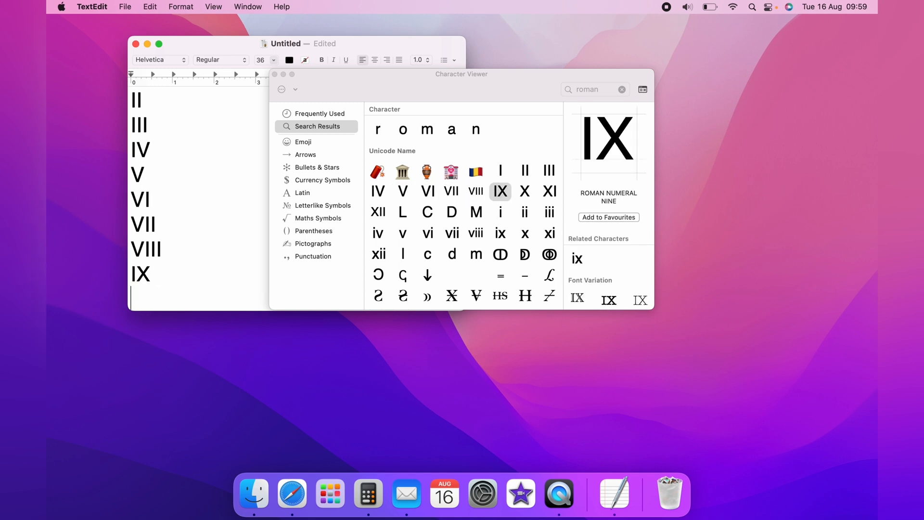
double_click(377, 212)
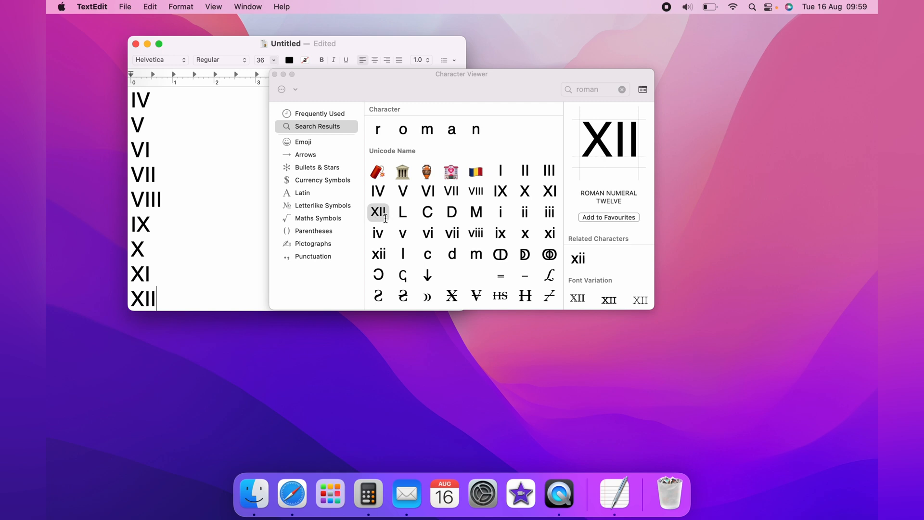
Insert lowercase Roman numerals i, ii and iii below XII, one per line
left_click(501, 212)
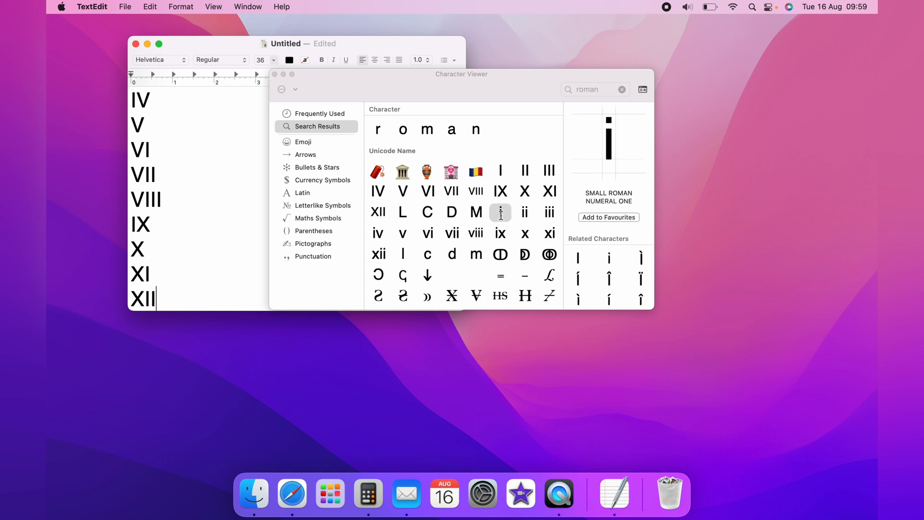
double_click(501, 212)
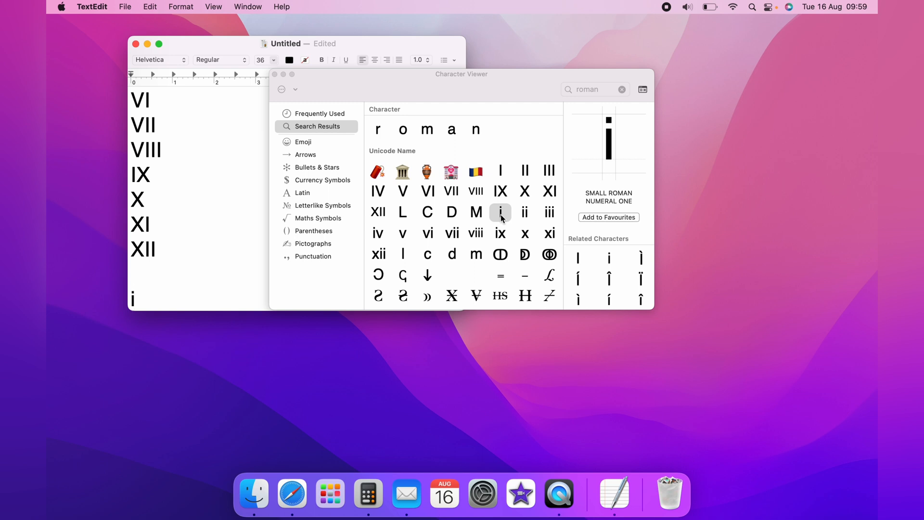
double_click(524, 212)
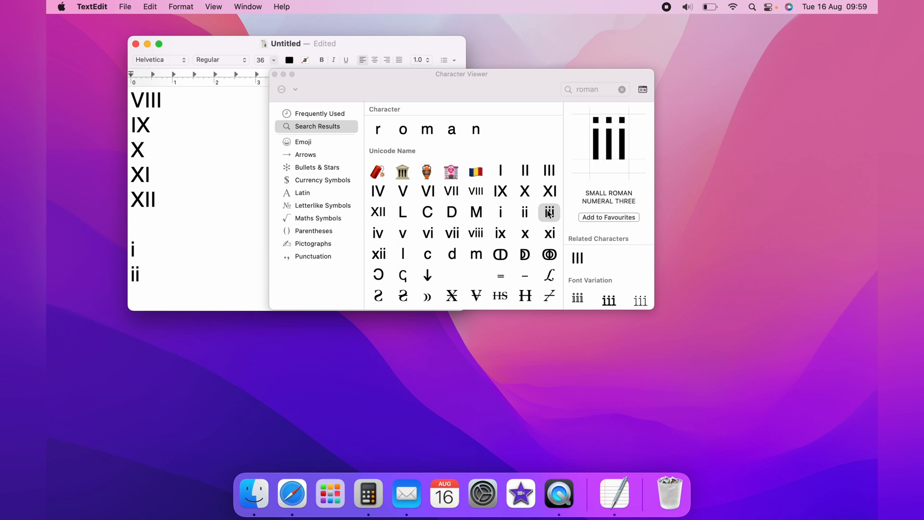
double_click(548, 211)
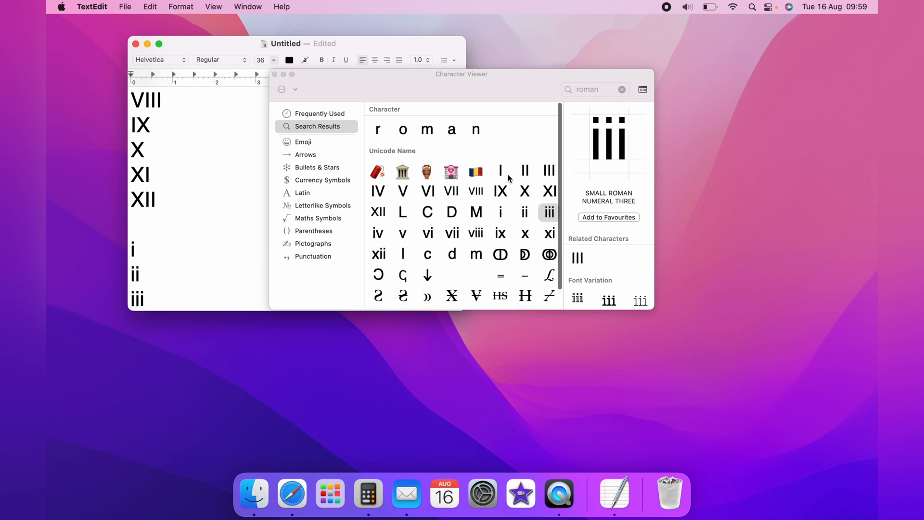
mouse_move(454, 214)
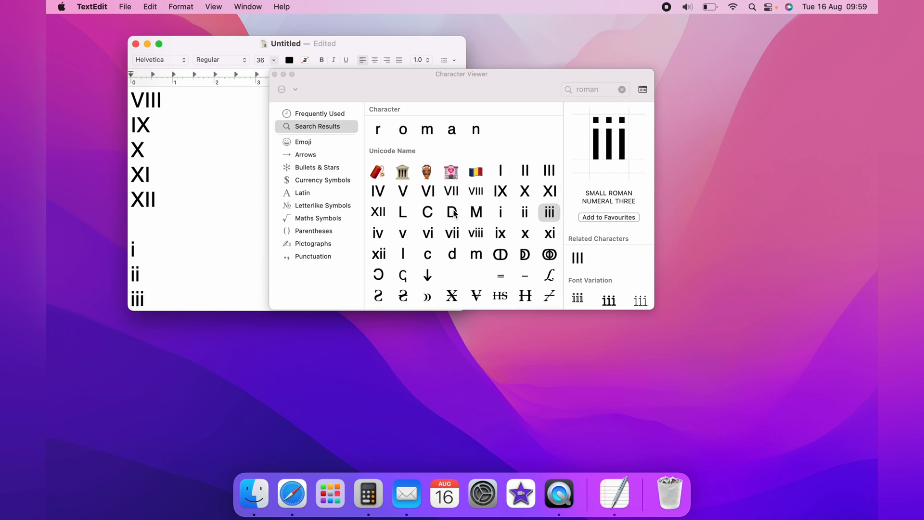